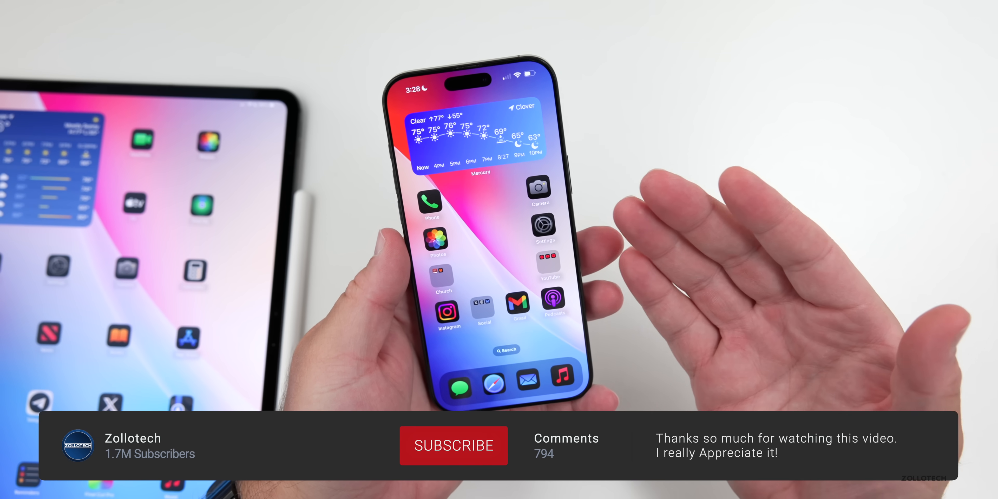
Read through the WWDC25 news article and return to the Discover page
left_click(454, 445)
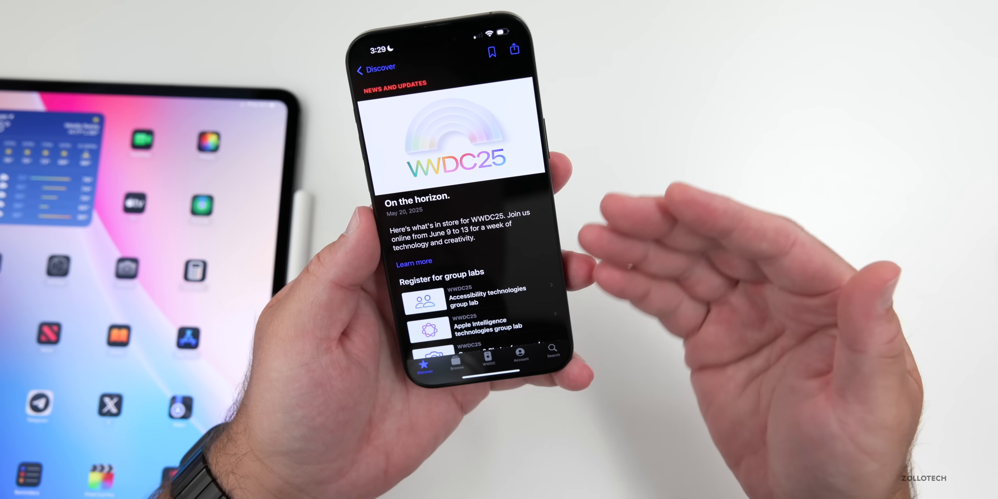
scroll("down", 3)
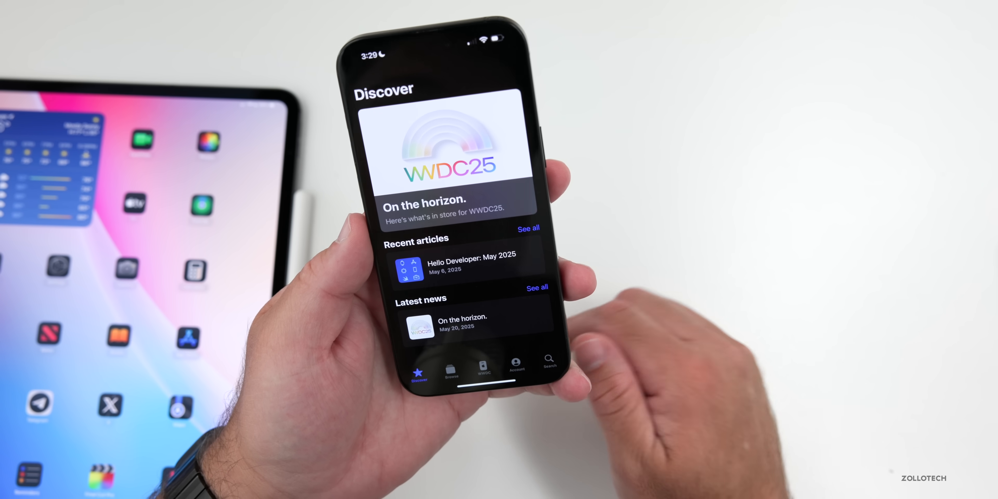
left_click(463, 147)
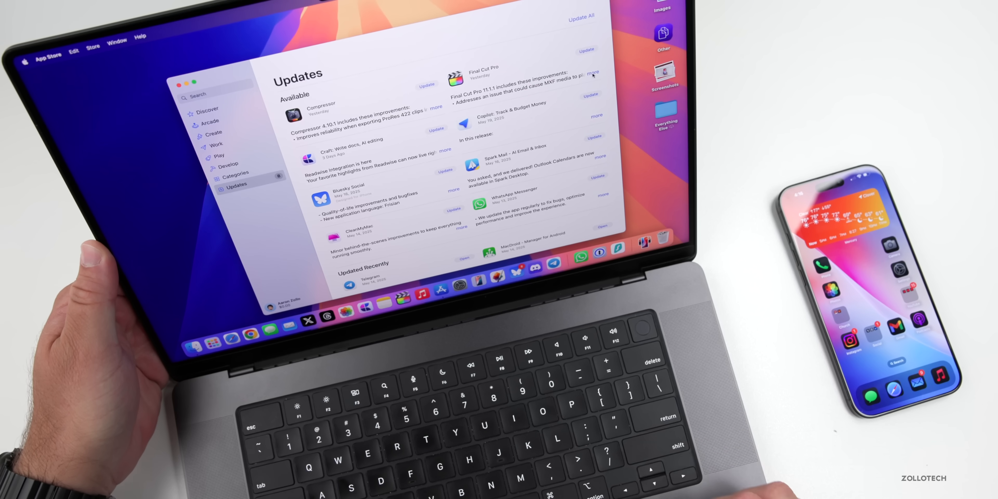
Show the Mac App Store Updates list with Compressor and Final Cut Pro updates
left_click(594, 73)
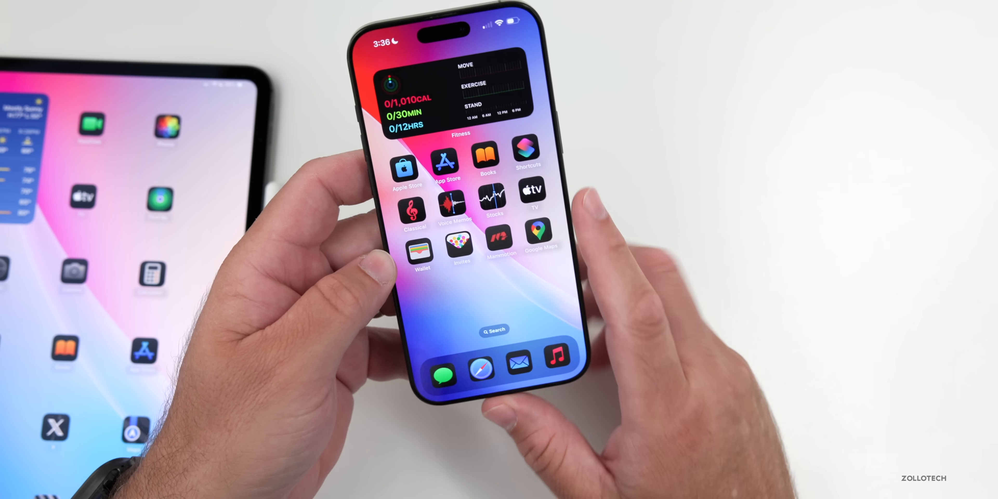
Filter the Spotify home feed to Audiobooks, led by Mistborn: The Final Empire
scroll("left", 3)
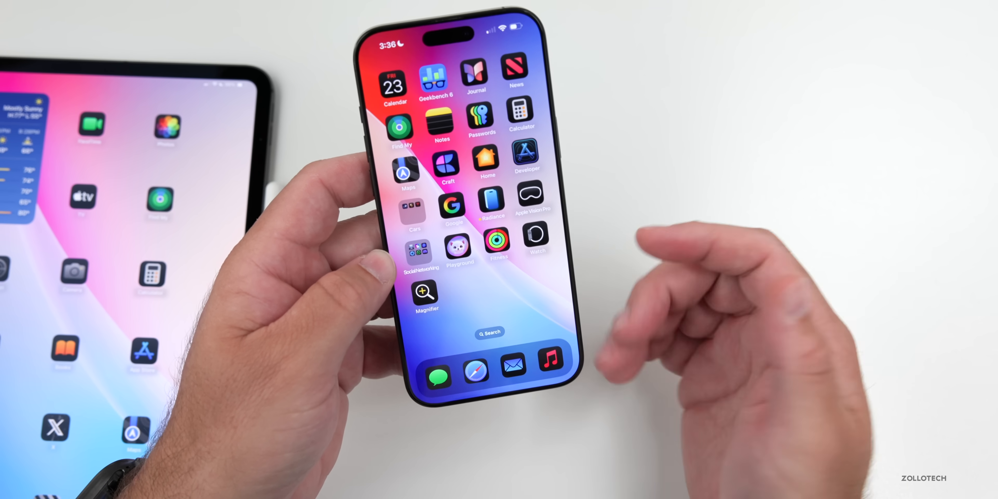
scroll("left", 3)
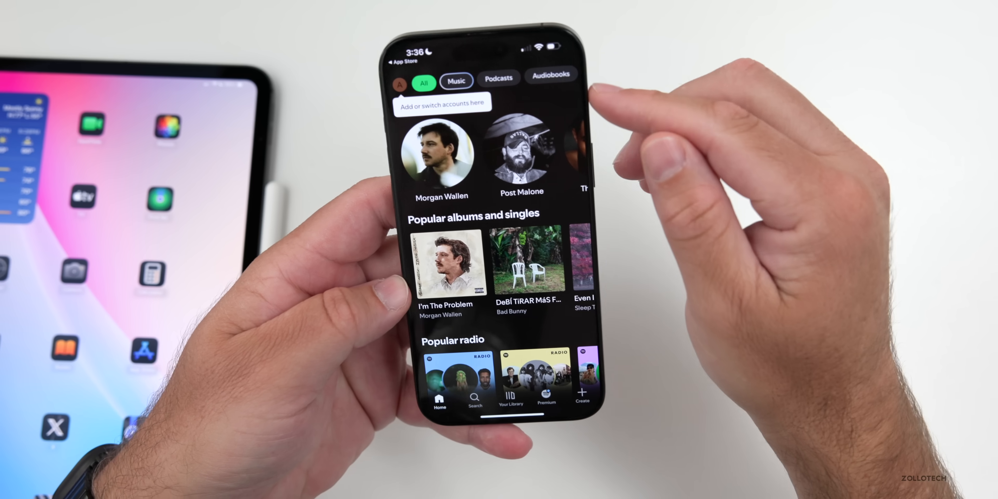
left_click(551, 74)
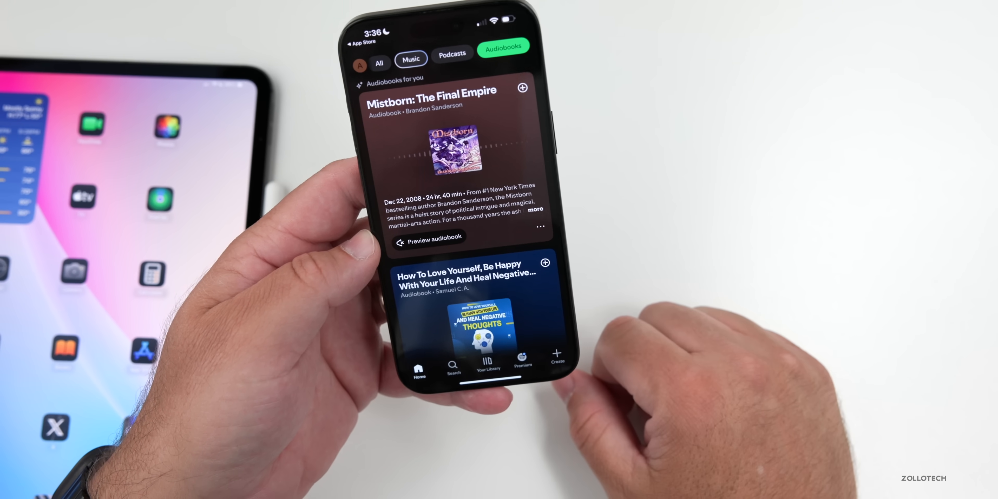
scroll("down", 3)
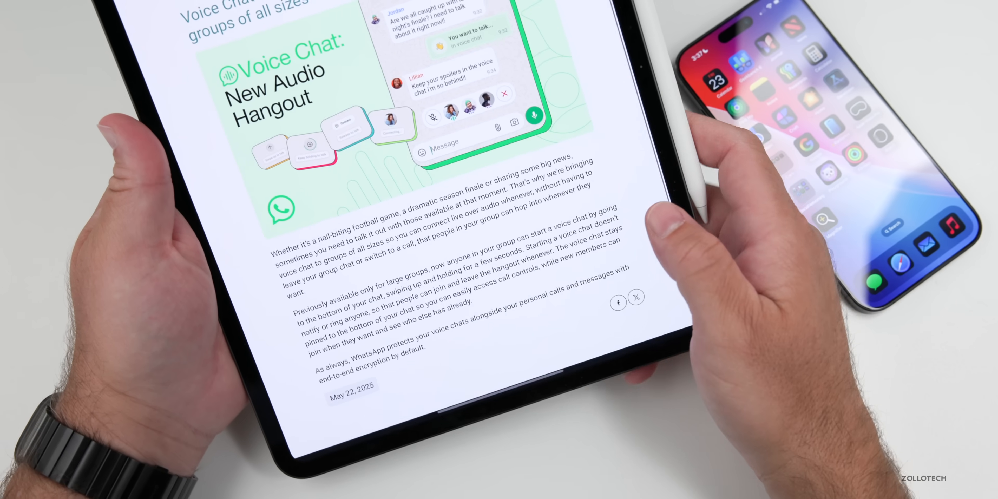
Scroll through WhatsApp's 'Voice Chat: New Audio Hangout' announcement in Safari
scroll("down", 3)
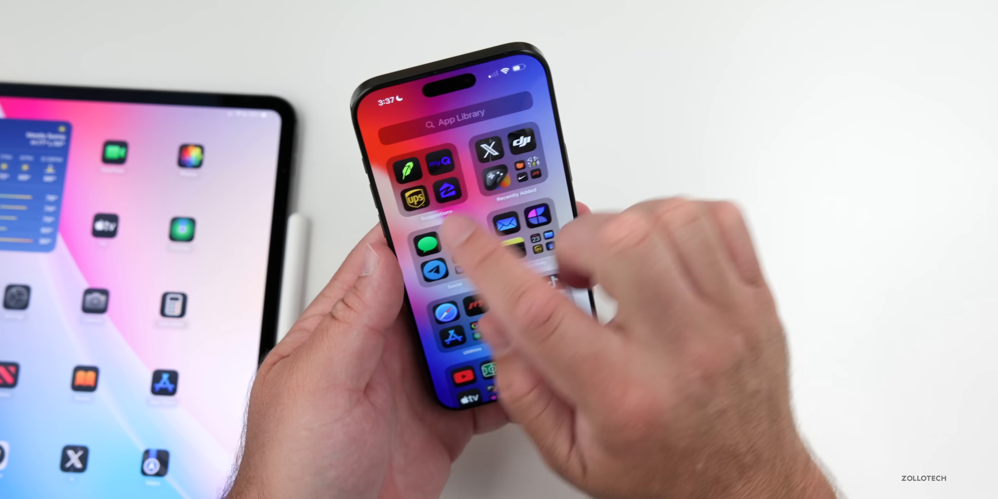
Search the App Library for 'Gem' and launch Gemini from the results
type("Gem")
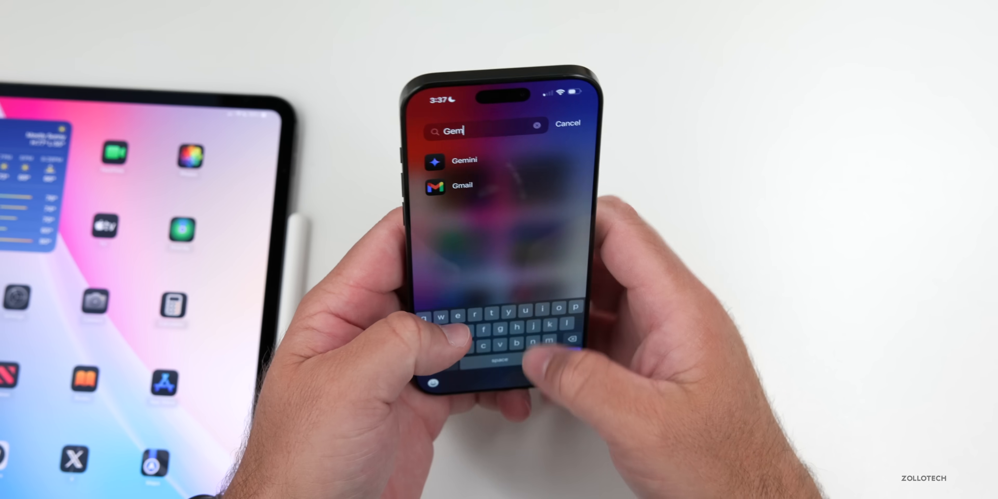
left_click(463, 160)
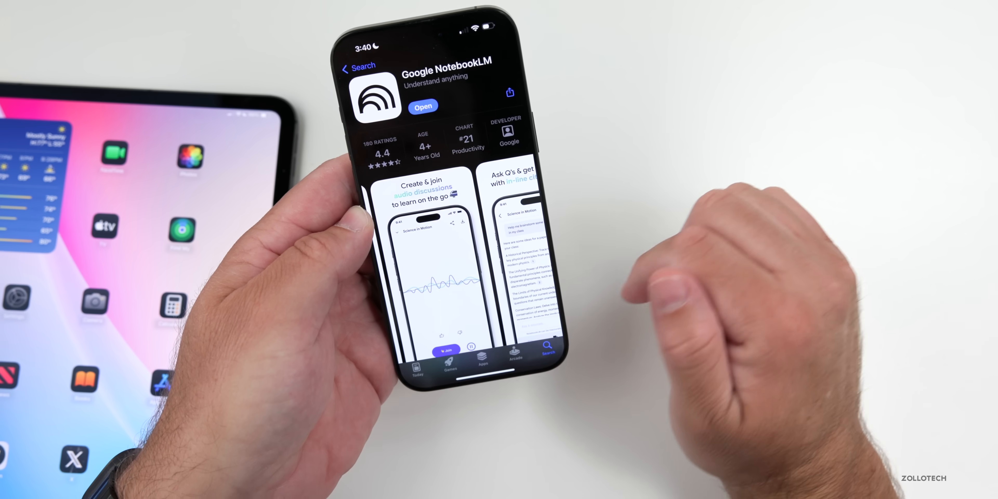
Browse the Google NotebookLM App Store listing, installed and rated 4.4
scroll("down", 3)
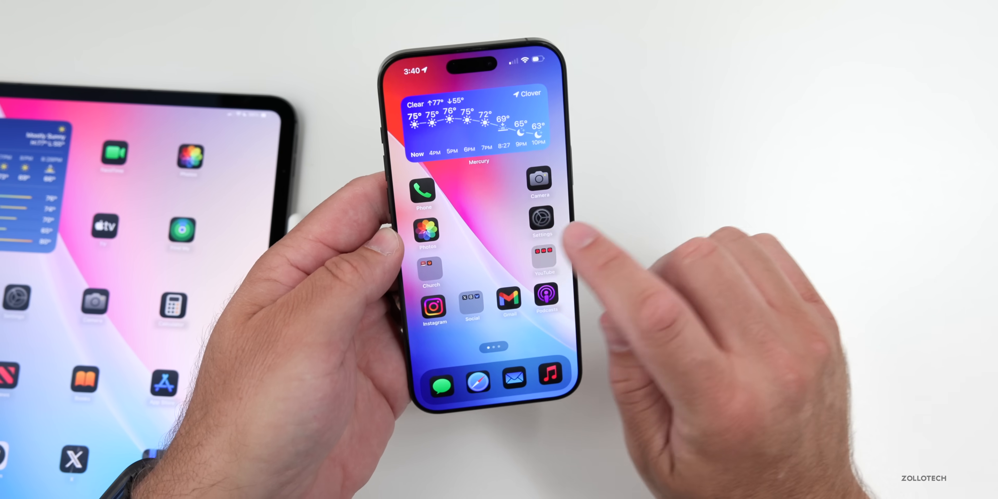
Show Settings' Default Apps page with Safari as browser and Google Translate for translation
left_click(541, 218)
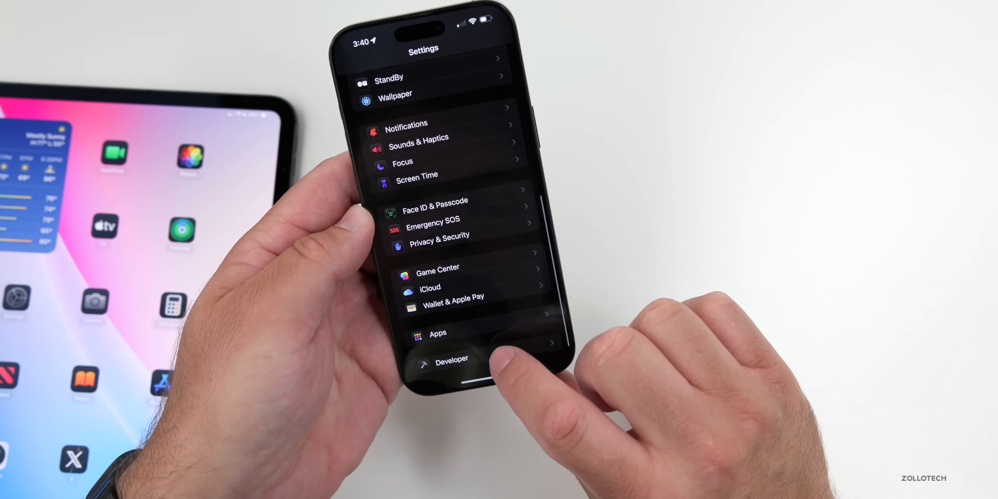
left_click(437, 333)
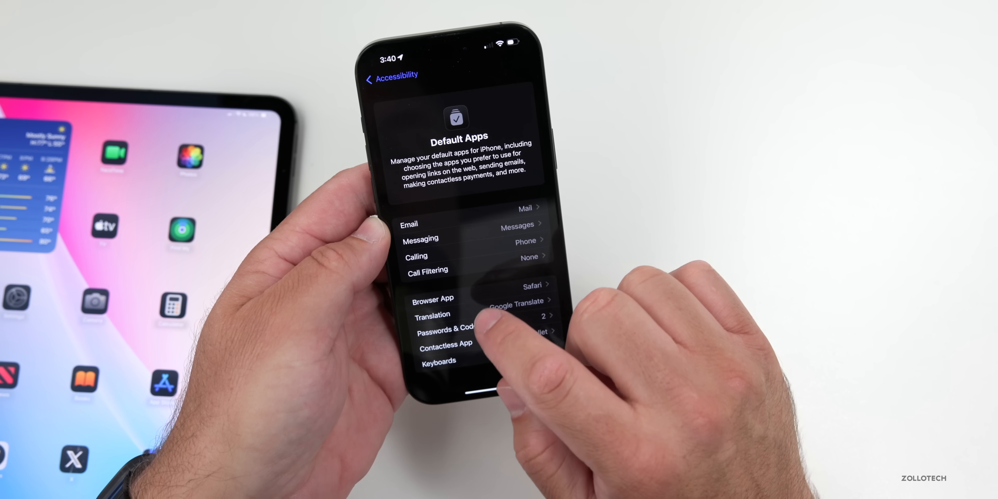
left_click(433, 315)
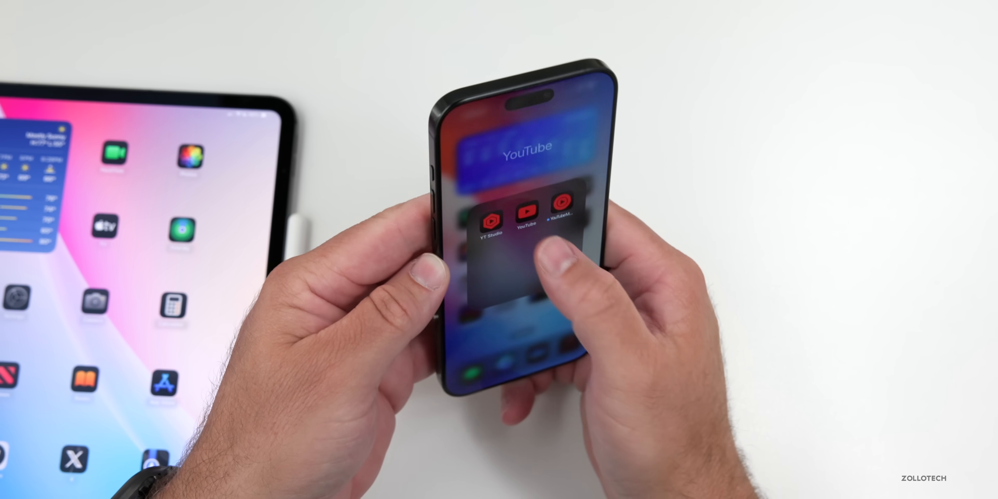
Launch YouTube from its folder and browse the Premium home feed
left_click(525, 215)
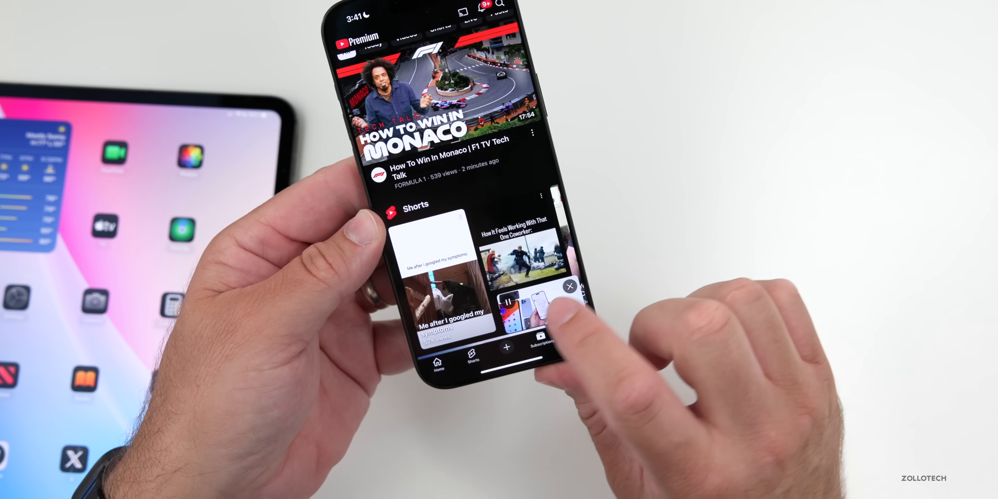
left_click(539, 306)
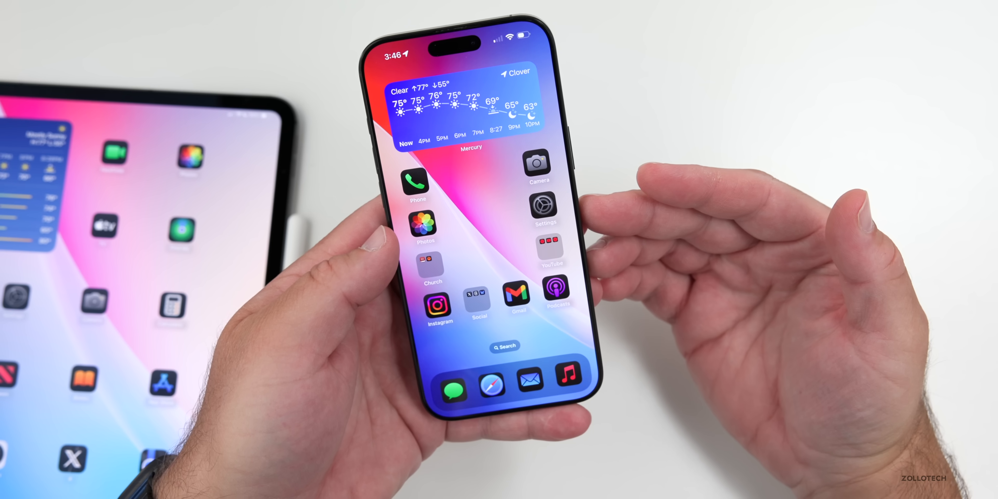
Launch Overcast from its App Store listing and browse the podcast library
scroll("left", 3)
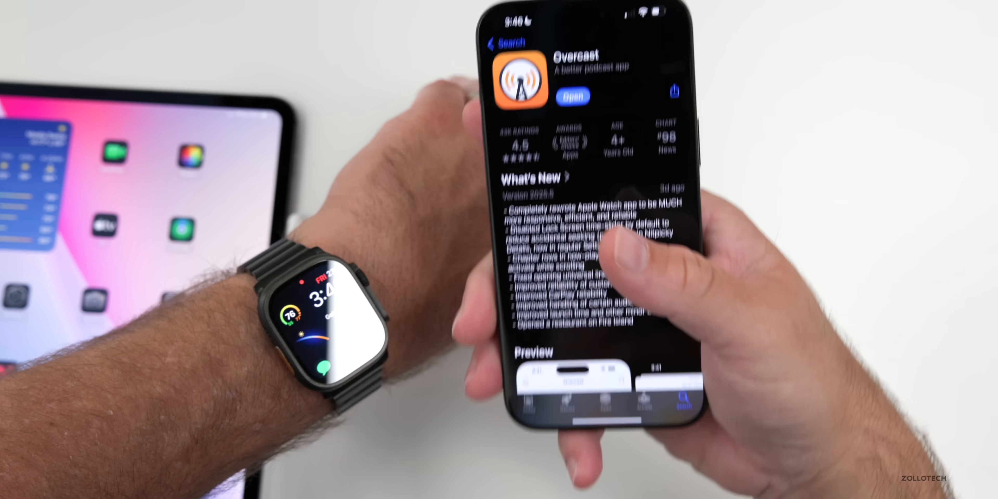
left_click(571, 94)
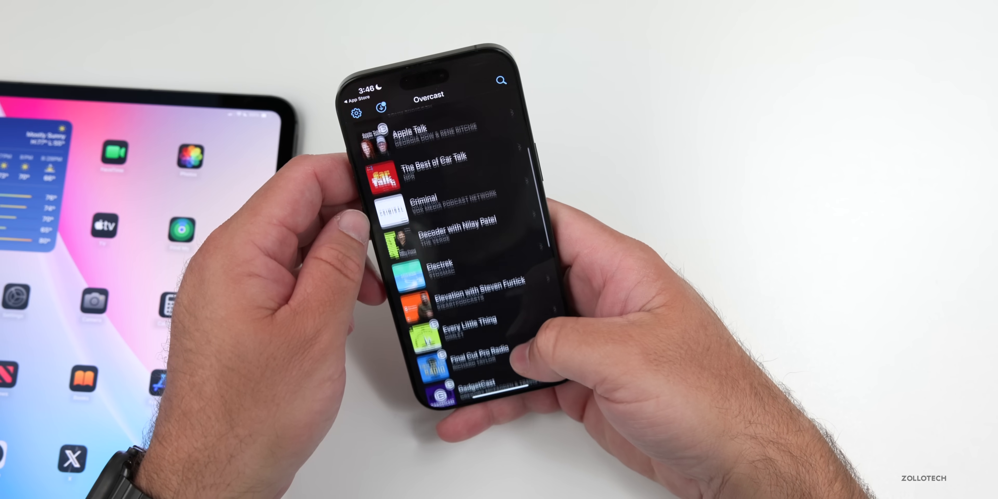
scroll("down", 3)
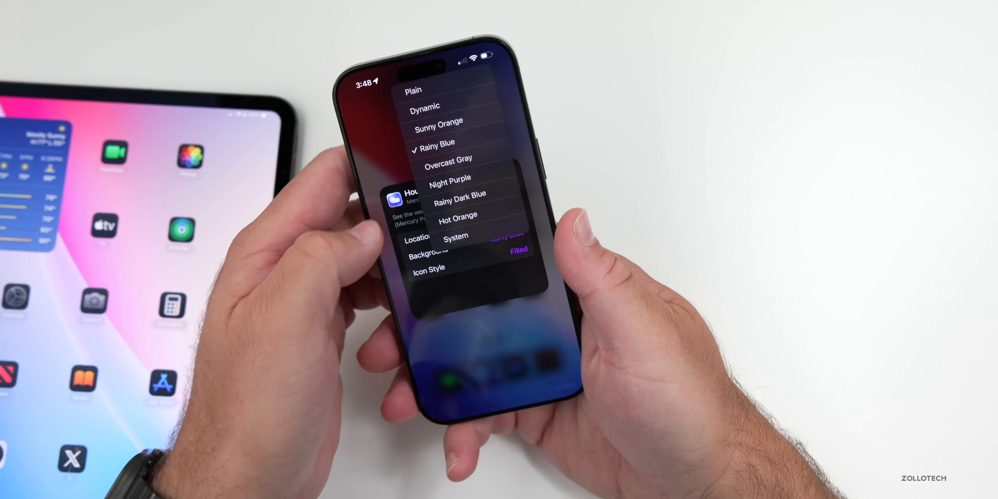
Switch the Mercury Weather widget background from blue to an orange option
left_click(458, 214)
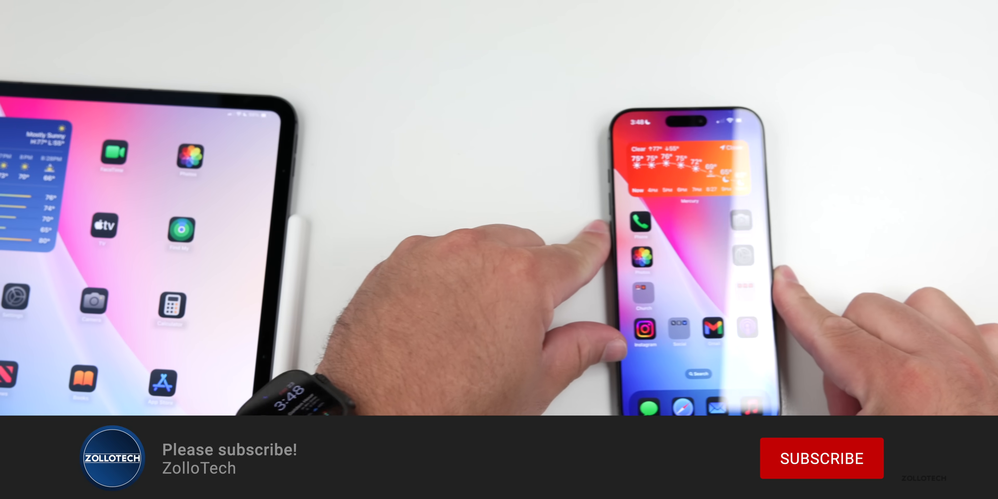
left_click(822, 458)
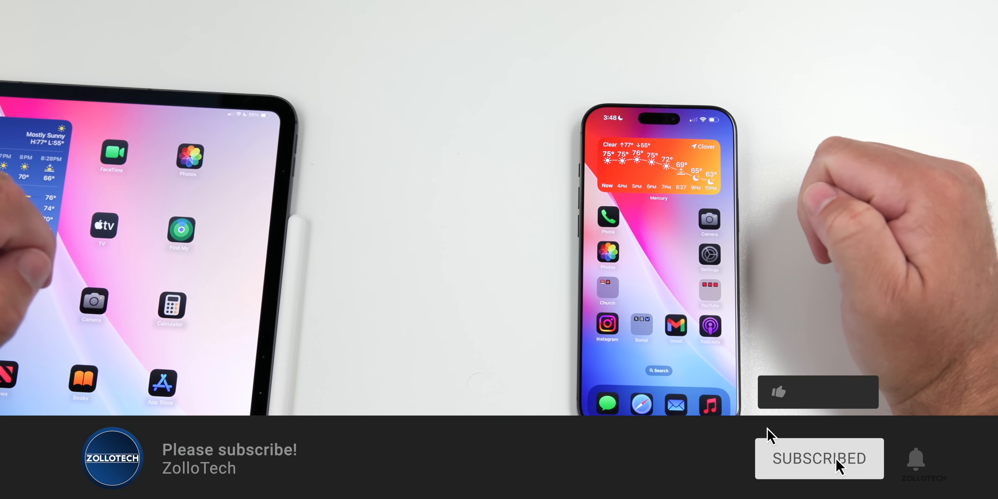
left_click(780, 392)
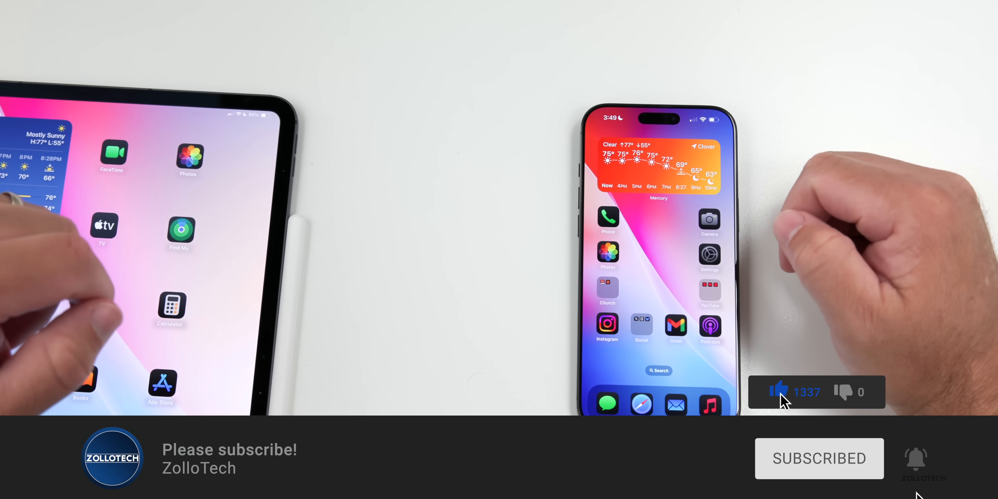